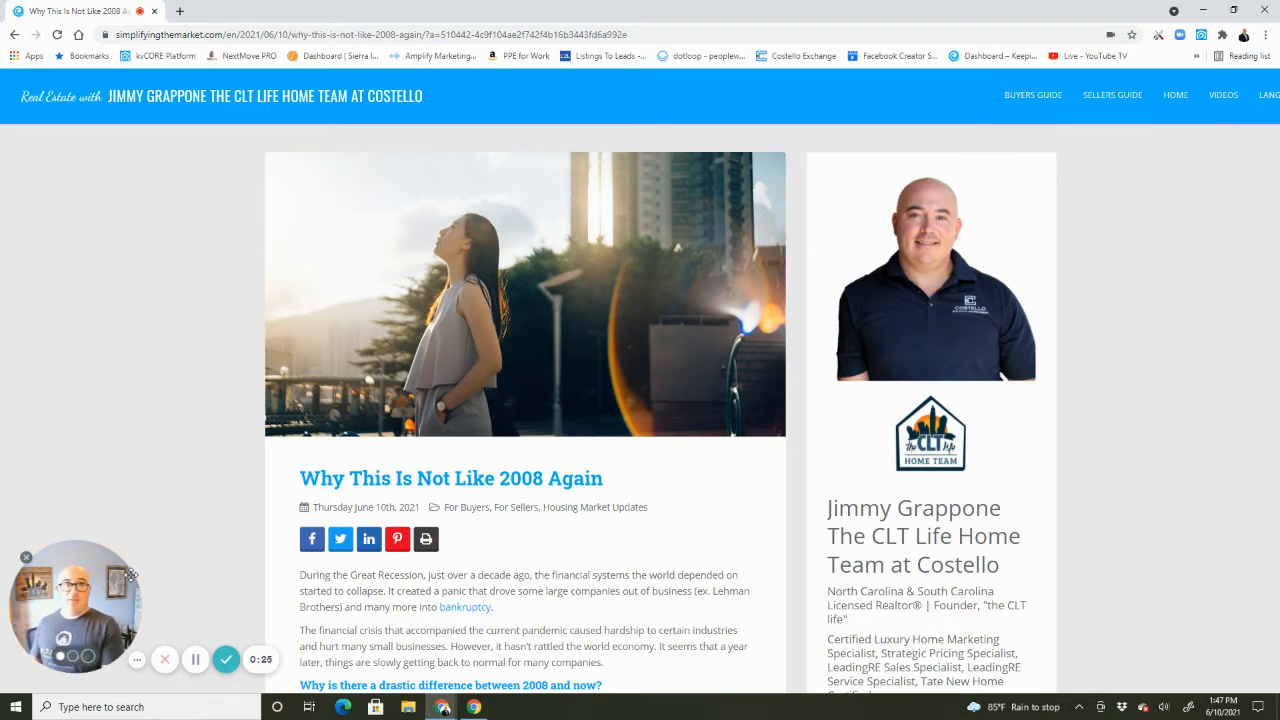
{"action": "scroll", "scroll_direction": "down", "scroll_amount": 3}
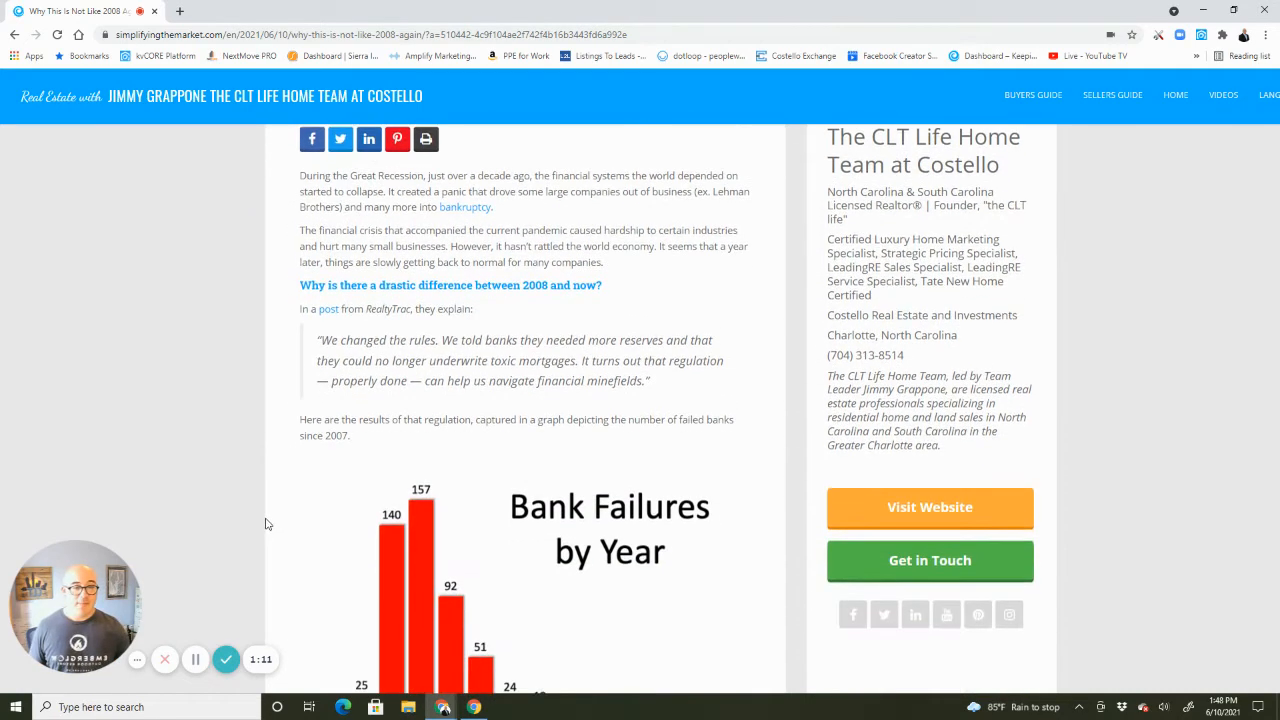
{"action": "scroll", "scroll_direction": "down", "scroll_amount": 3}
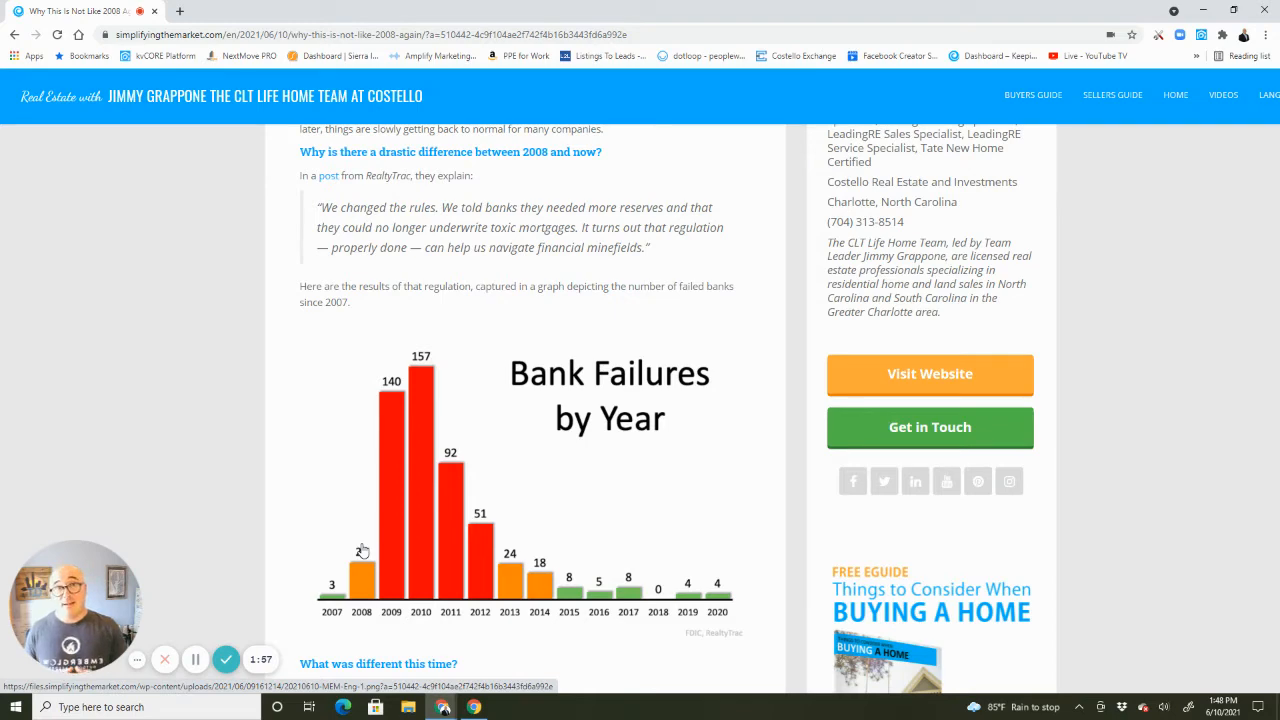
{"action": "scroll", "scroll_direction": "down", "scroll_amount": 3}
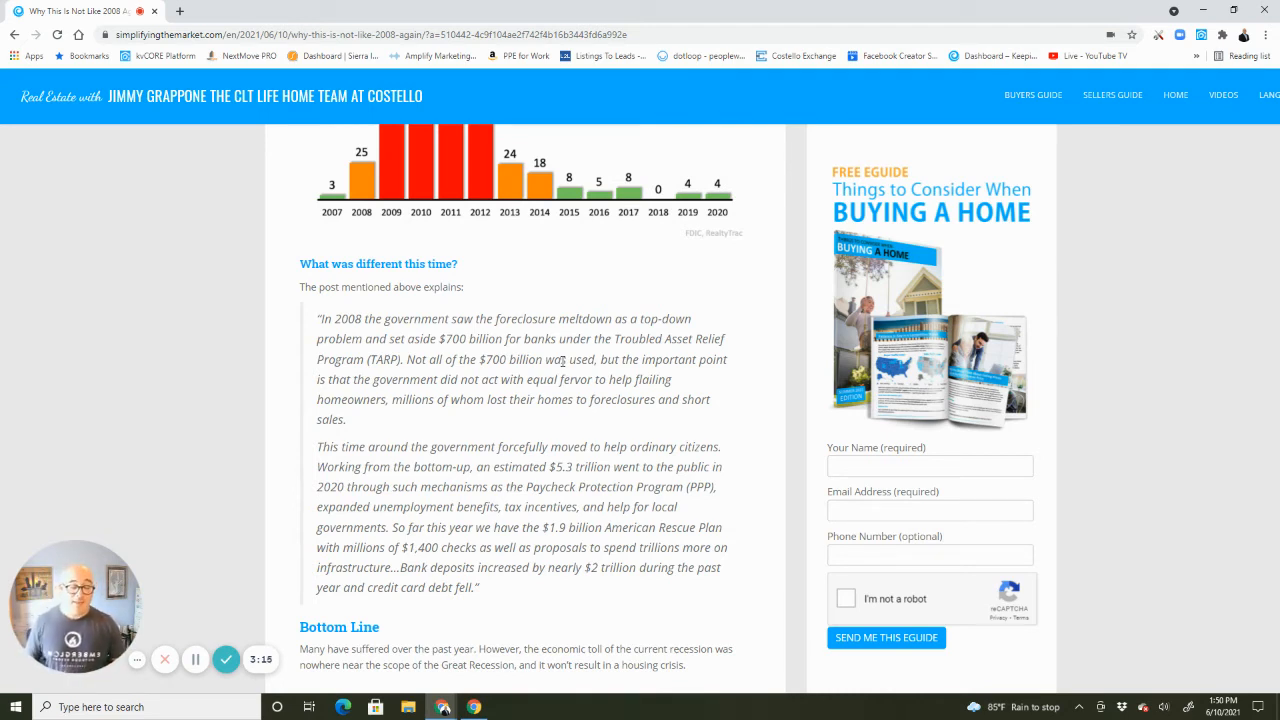
{"action": "scroll", "scroll_direction": "down", "scroll_amount": 3}
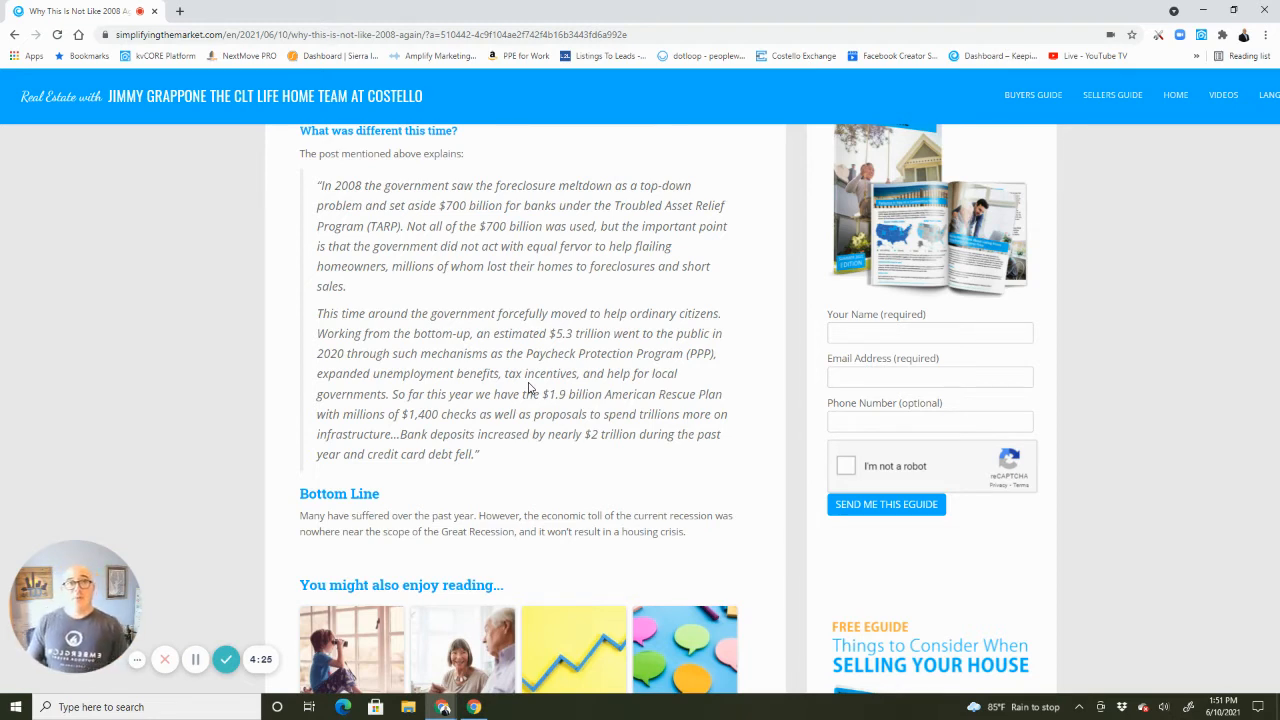